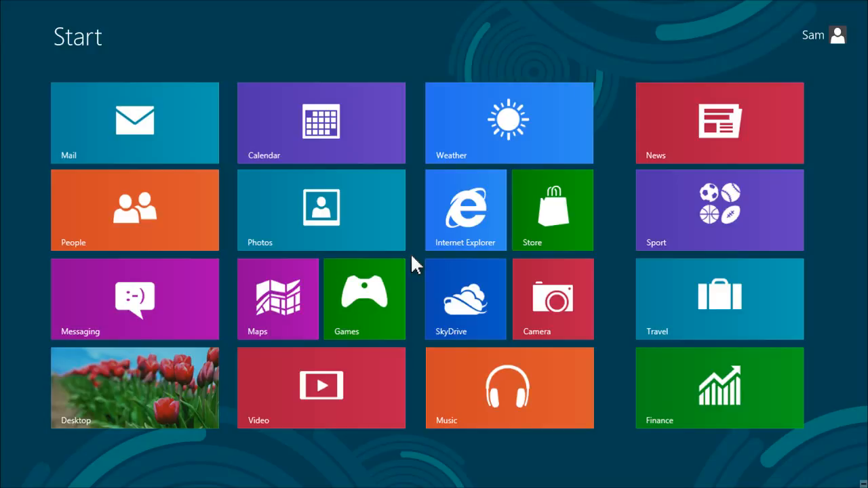
mouse_move(7, 481)
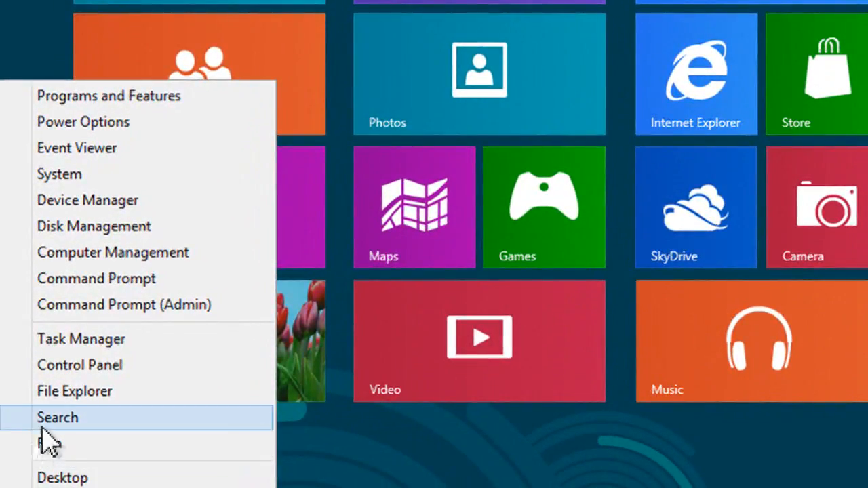
mouse_move(80, 364)
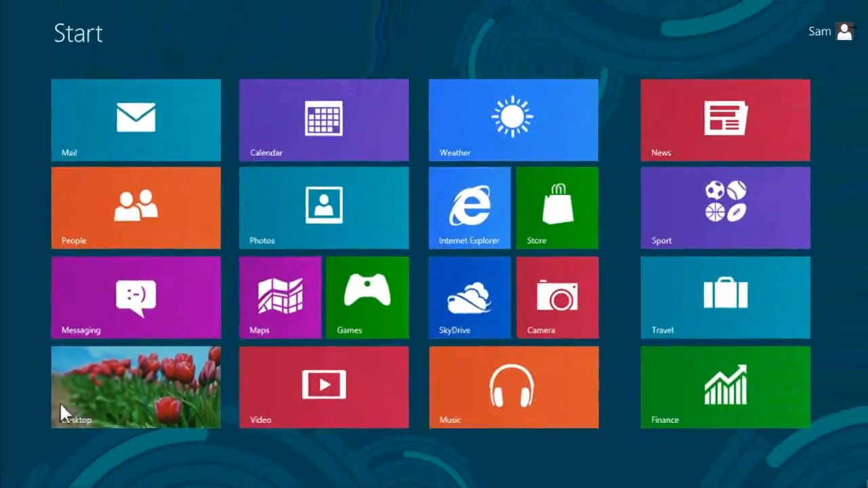
Go from Control Panel through Programs to the Set Default Programs page.
left_click(135, 387)
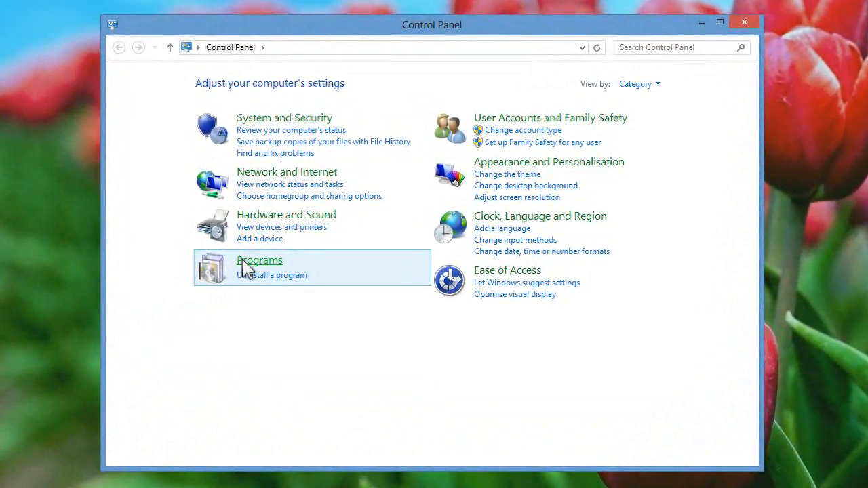
left_click(259, 260)
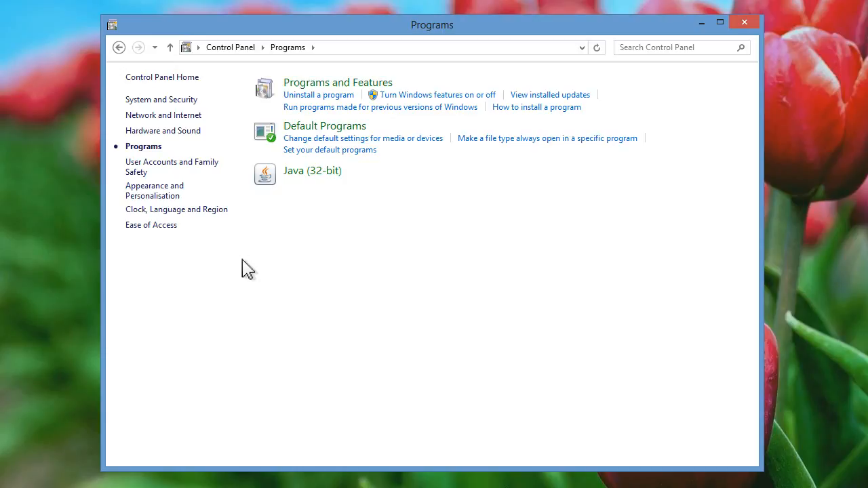
mouse_move(319, 156)
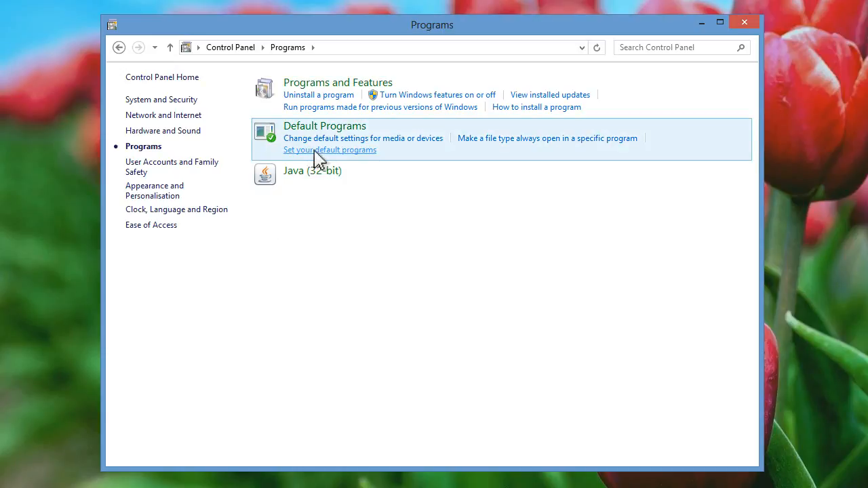
left_click(329, 150)
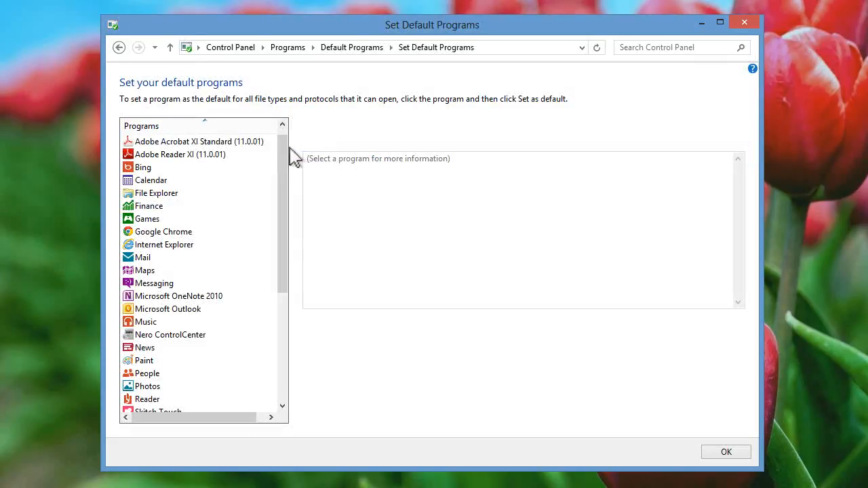
mouse_move(265, 151)
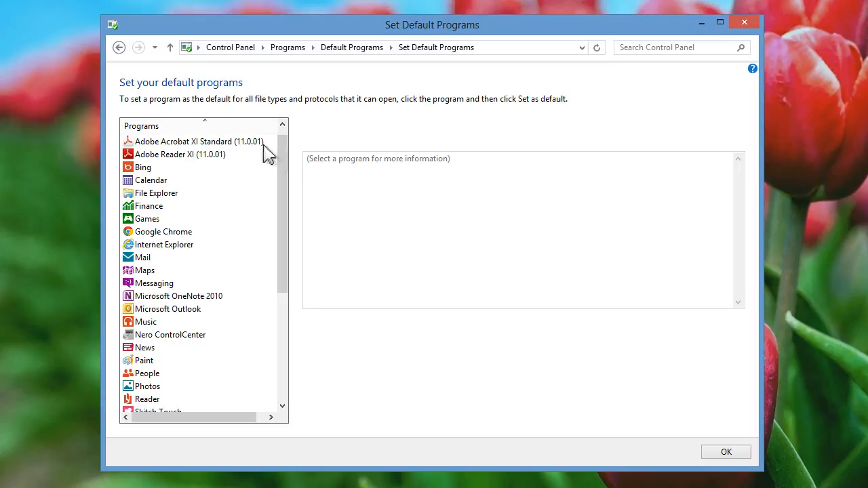
mouse_move(283, 159)
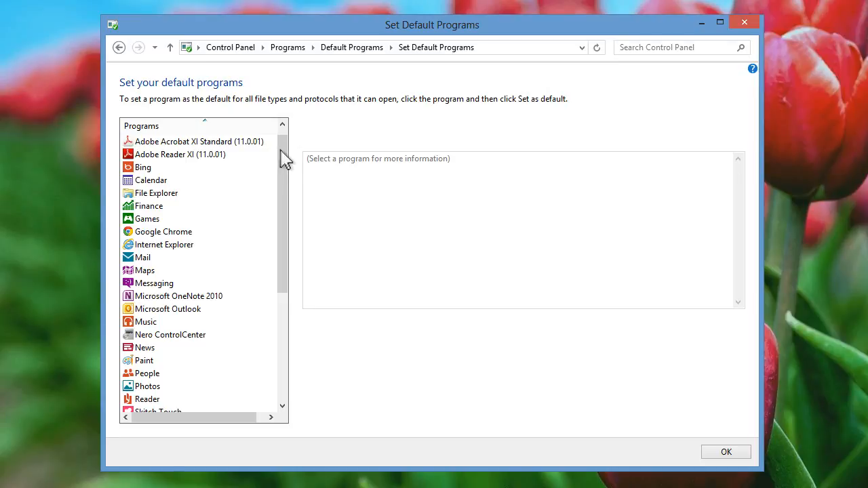
Scroll the programs list and select Windows Photo Viewer, which has 0 of 12 defaults.
scroll("down", 3)
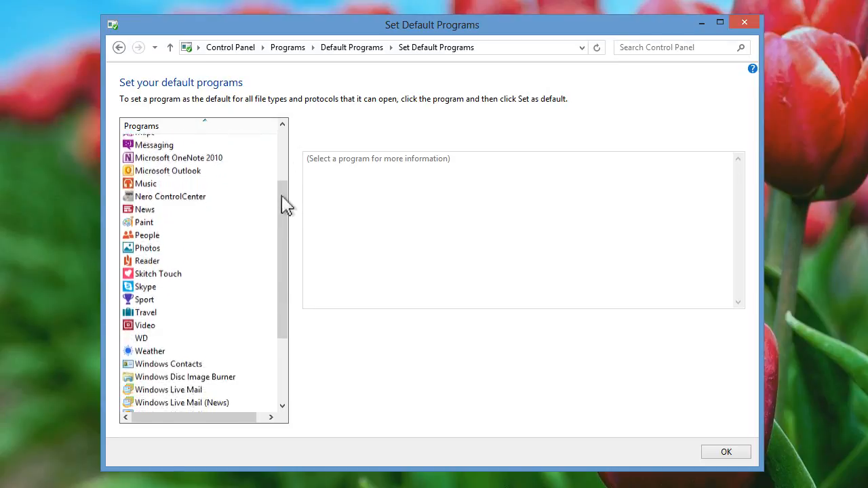
scroll("down", 3)
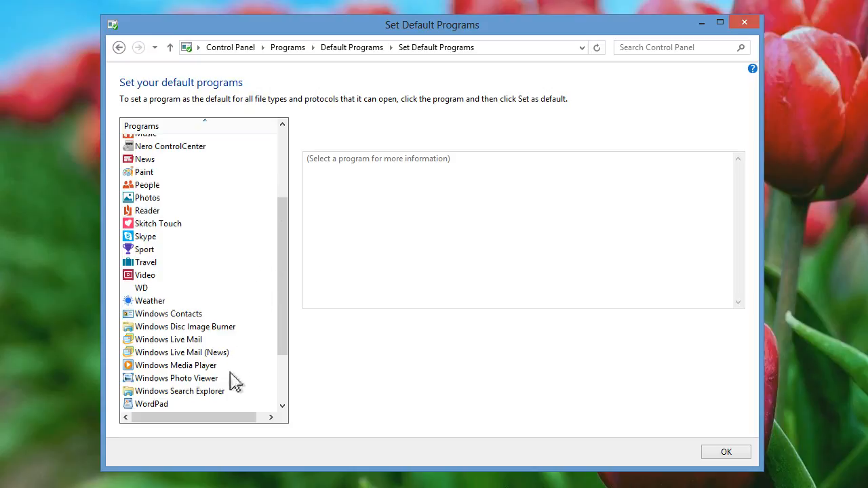
left_click(176, 378)
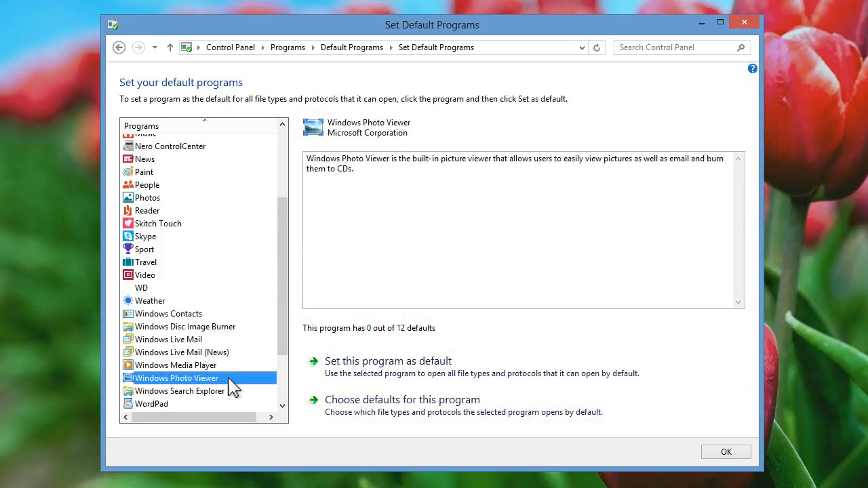
mouse_move(406, 373)
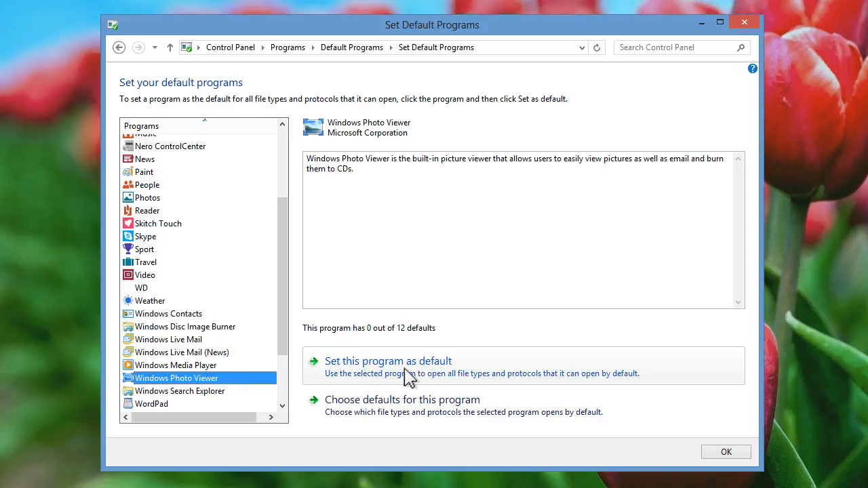
Set Windows Photo Viewer as default, reaching 11 of 12 defaults, and close the window.
left_click(388, 361)
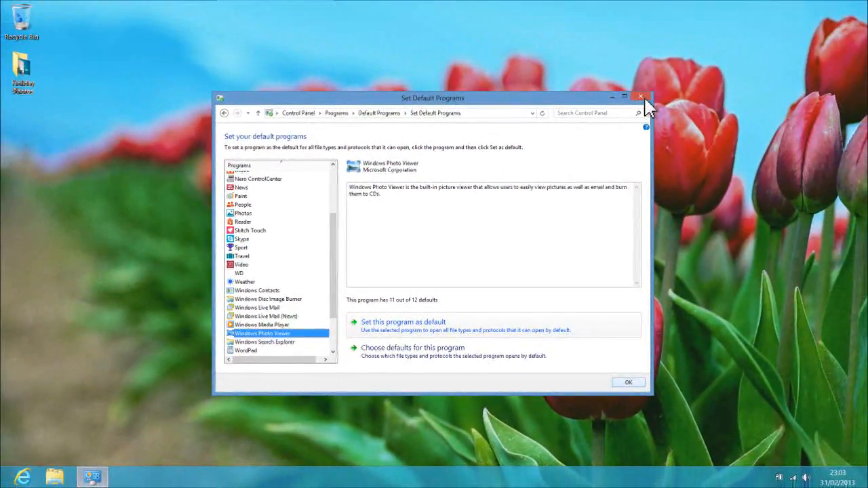
left_click(640, 97)
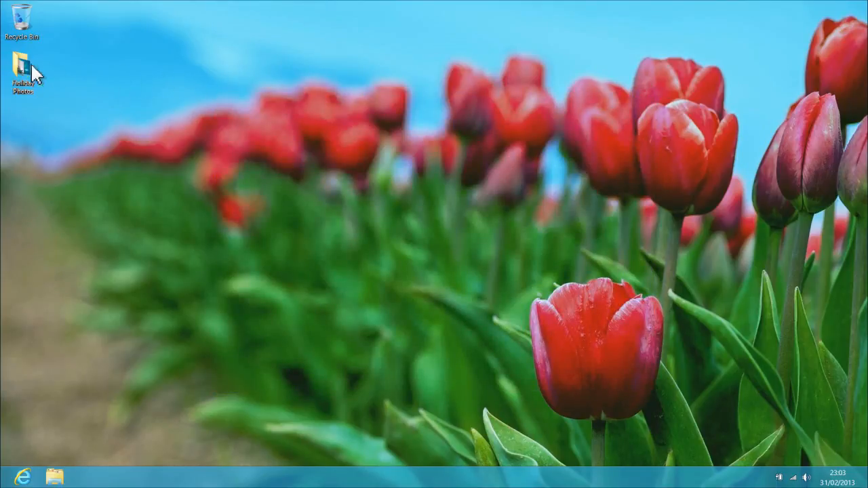
Open the desktop Holiday Photos folder to show its 61 photo thumbnails.
double_click(22, 68)
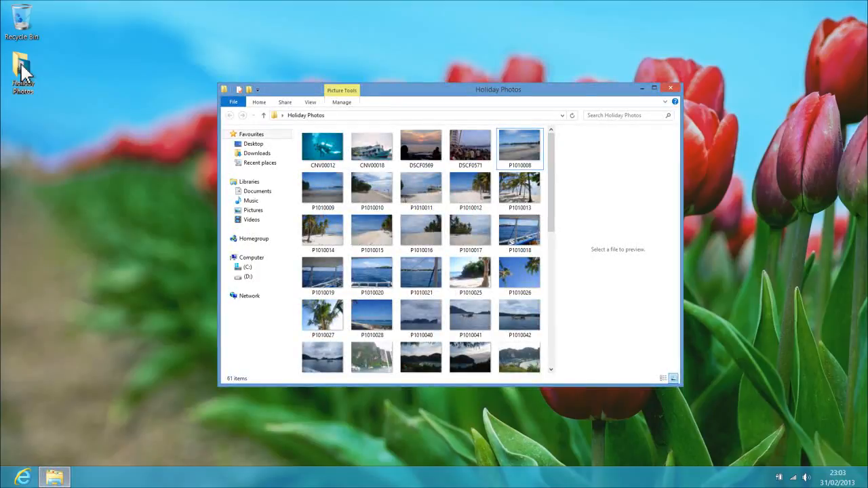
mouse_move(168, 192)
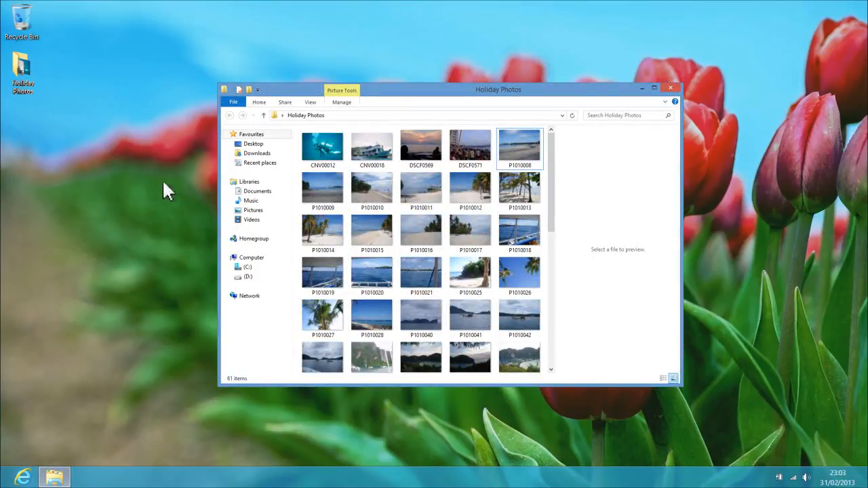
mouse_move(323, 318)
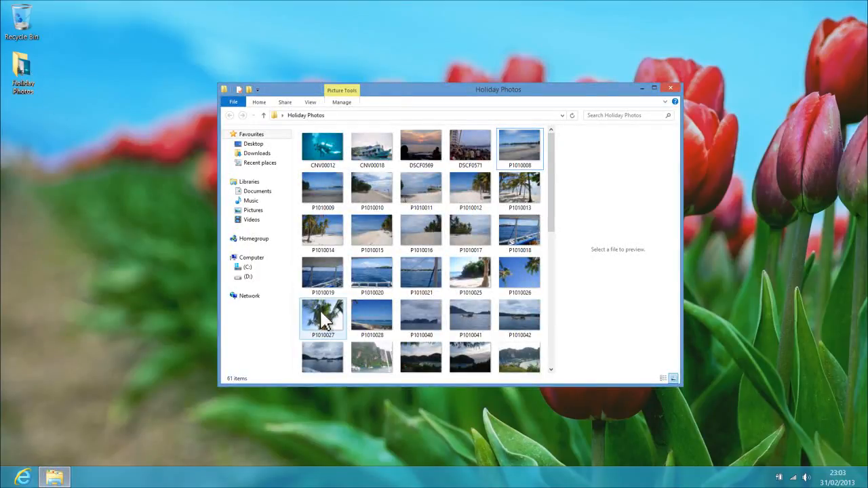